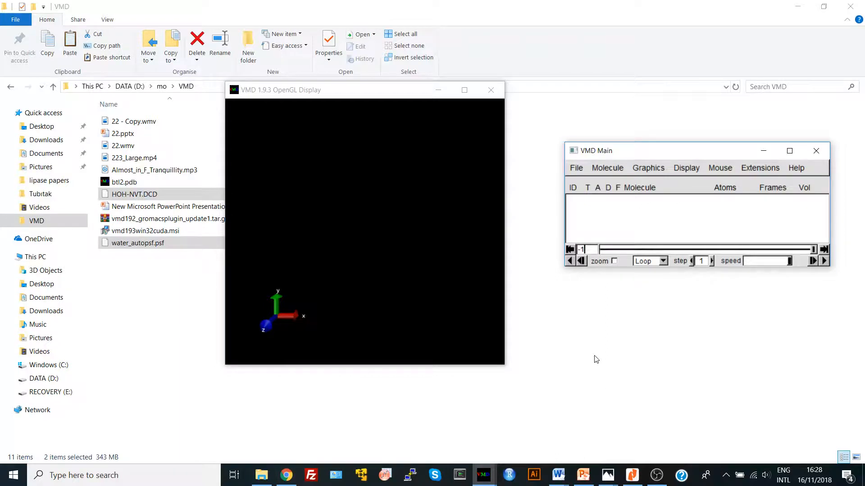
mouse_move(598, 359)
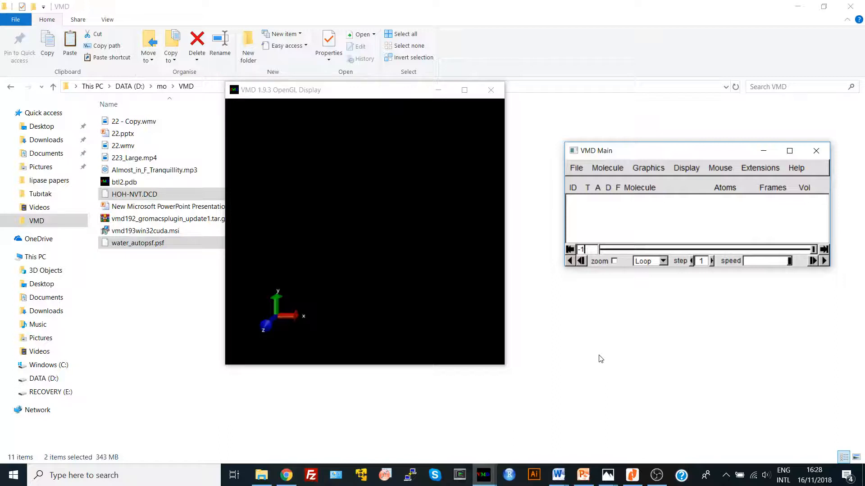
mouse_move(602, 358)
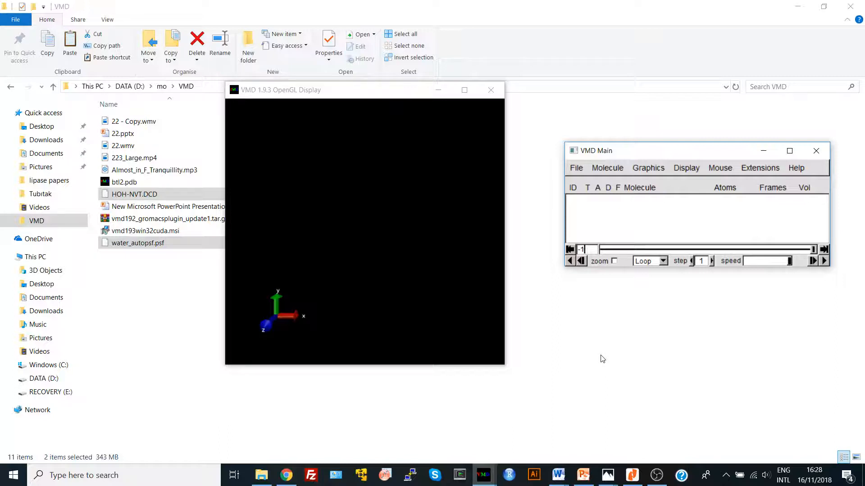
Step: Load HOH-NVT.DCD as molecule 2, showing 5981 atoms and 5000 frames
left_click(576, 167)
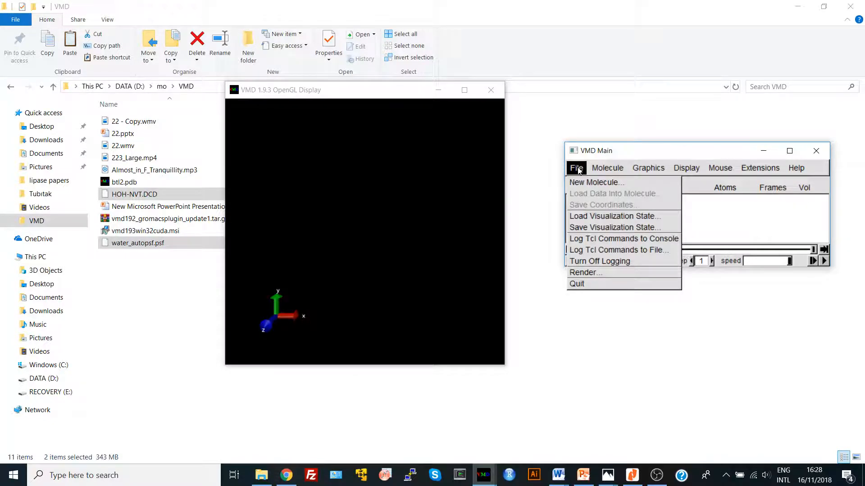
left_click(596, 182)
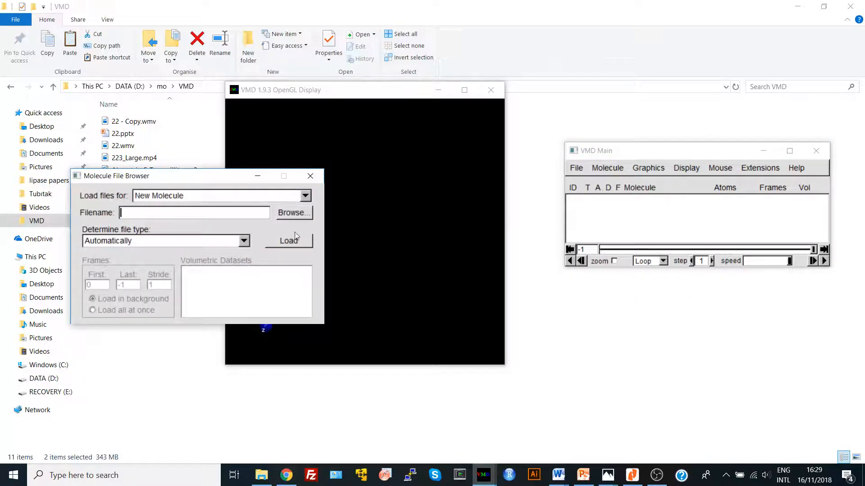
left_click(293, 213)
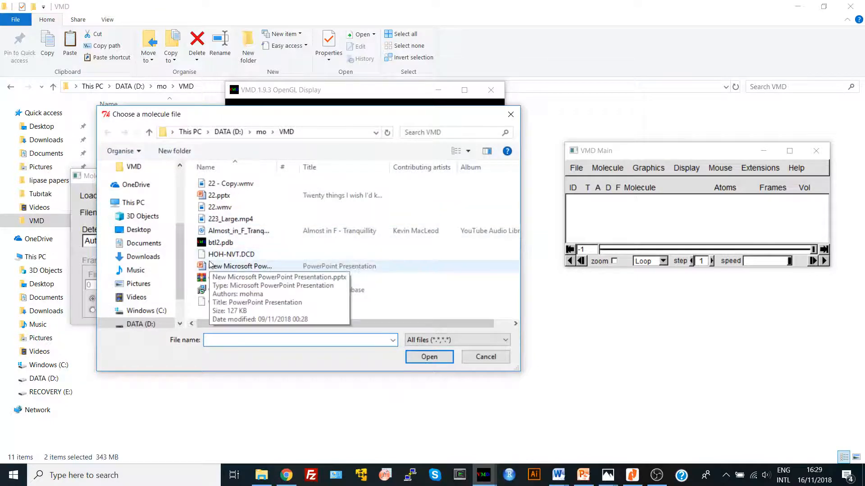
mouse_move(230, 253)
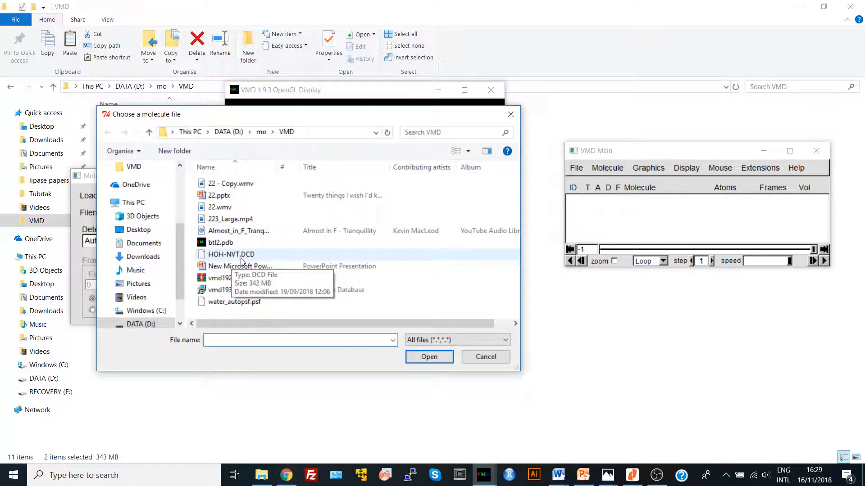
left_click(230, 254)
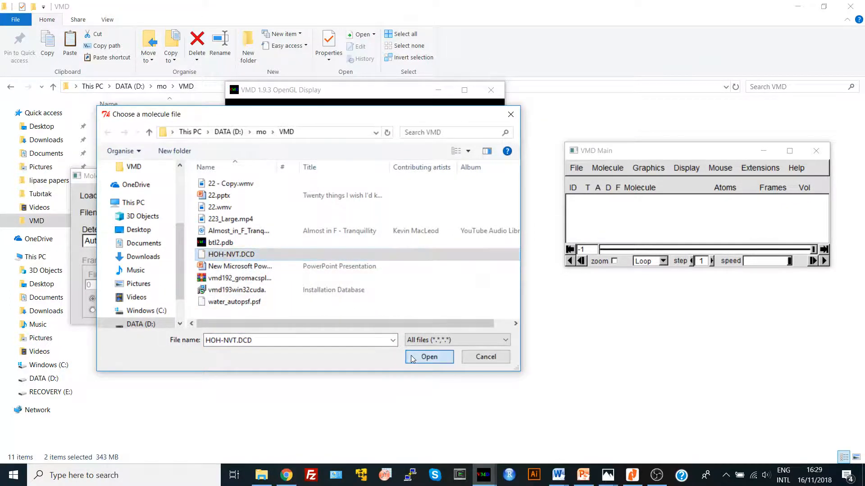
left_click(430, 357)
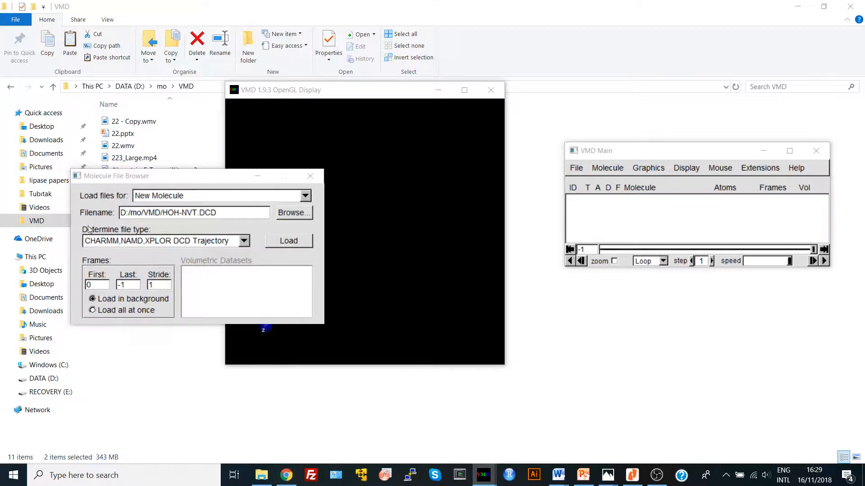
mouse_move(165, 259)
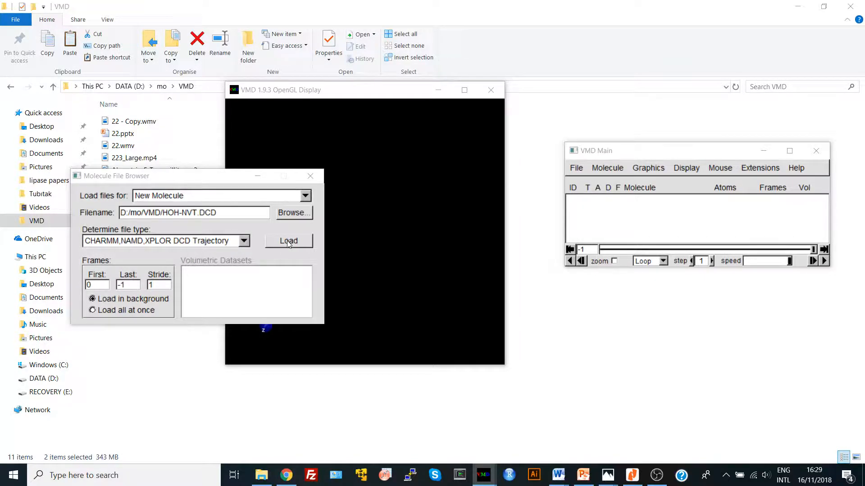
left_click(288, 241)
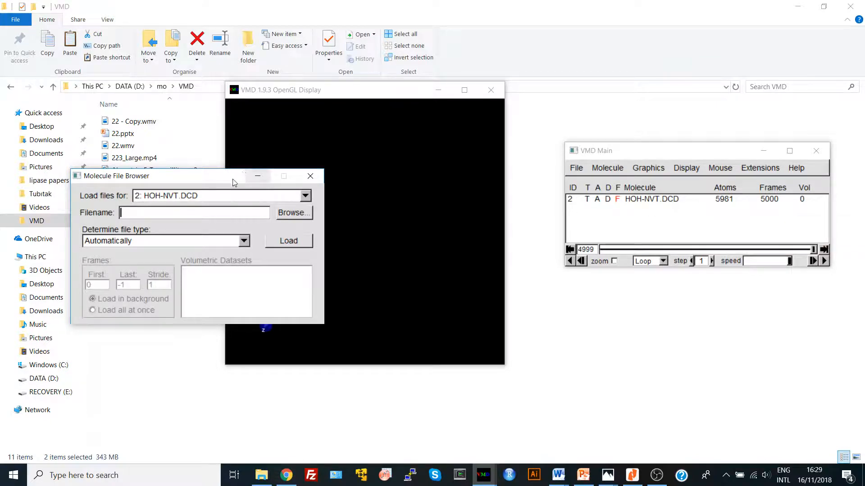
Step: Load the water_autopsf.psf structure into molecule 2 so the water molecules display
left_click_drag(117, 175, 449, 288)
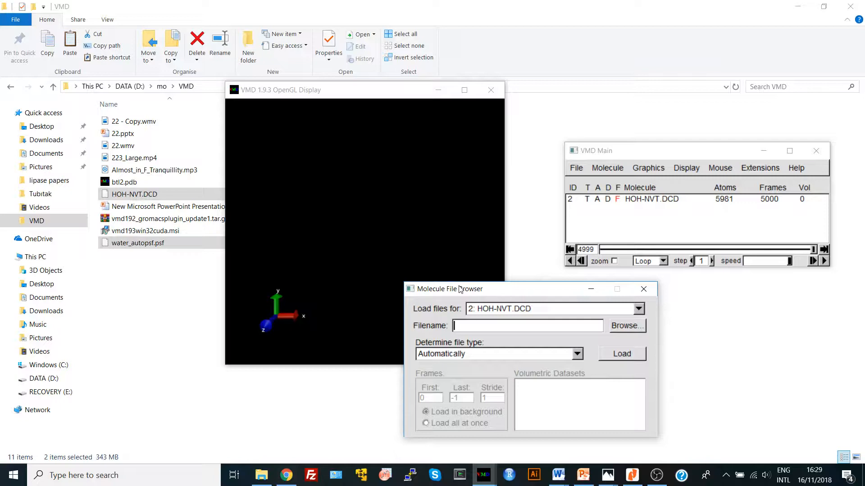
mouse_move(465, 297)
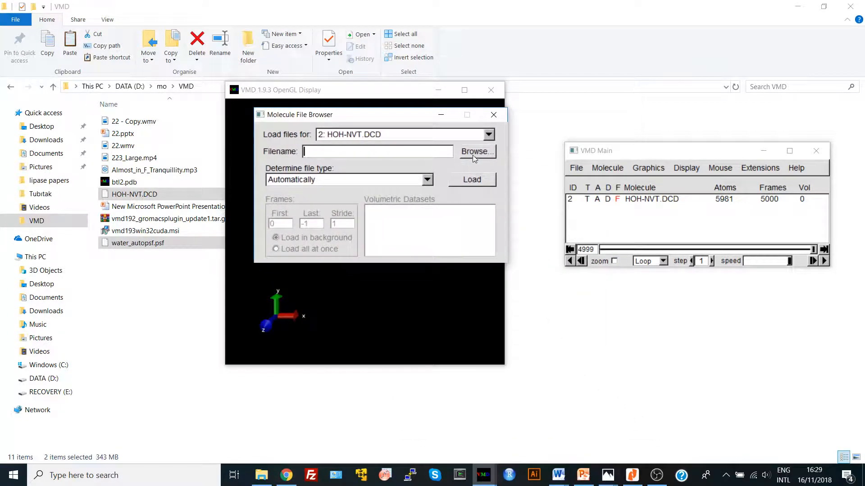
left_click(475, 151)
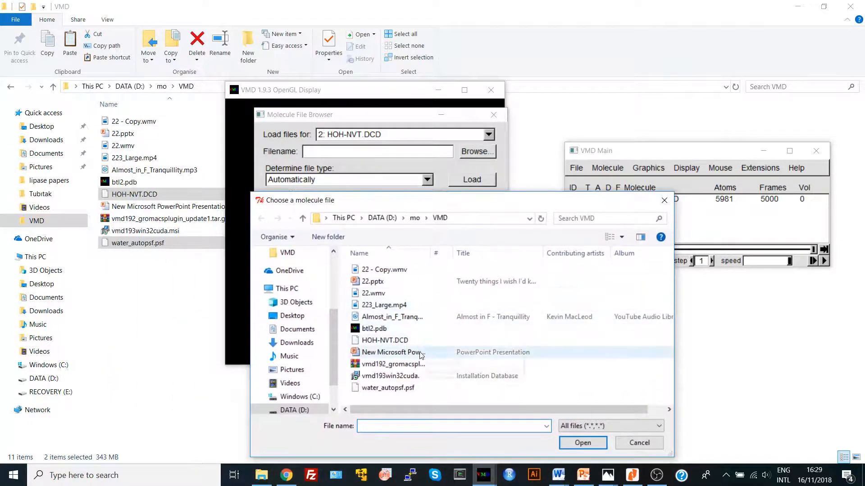
mouse_move(386, 388)
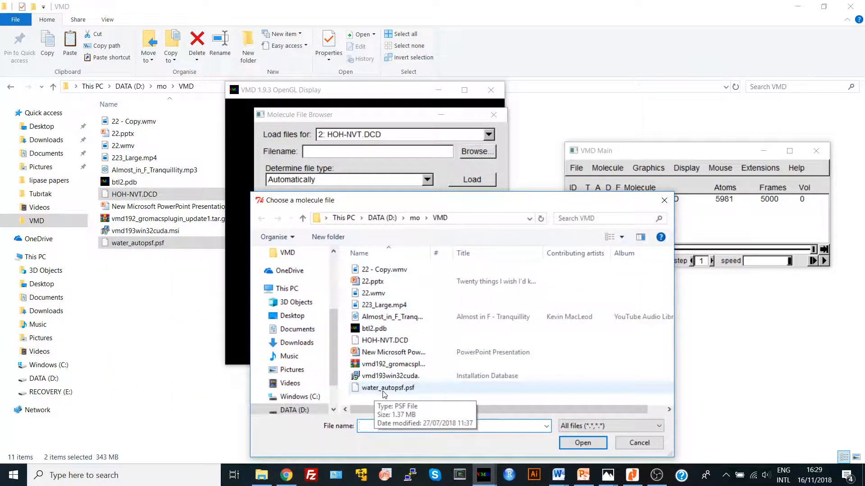
left_click(387, 388)
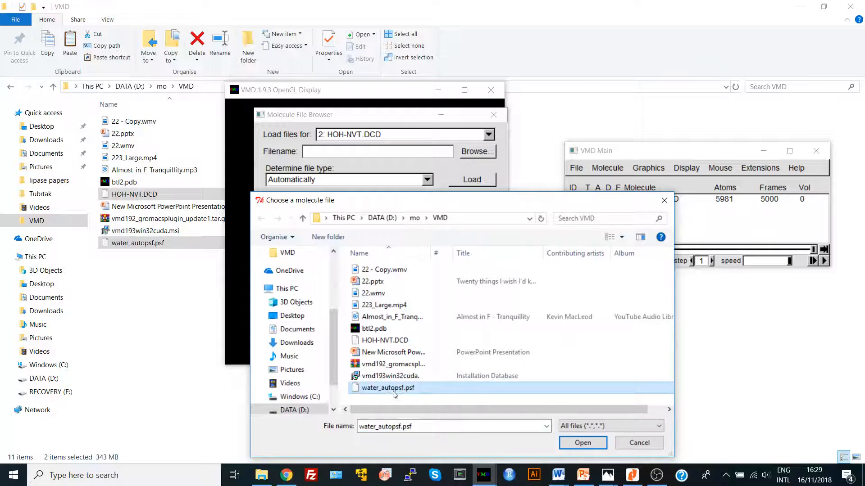
left_click(583, 443)
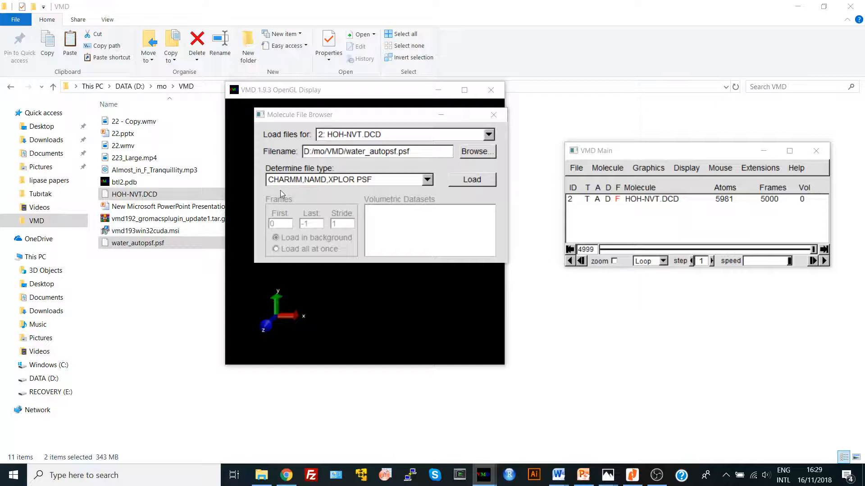
mouse_move(347, 179)
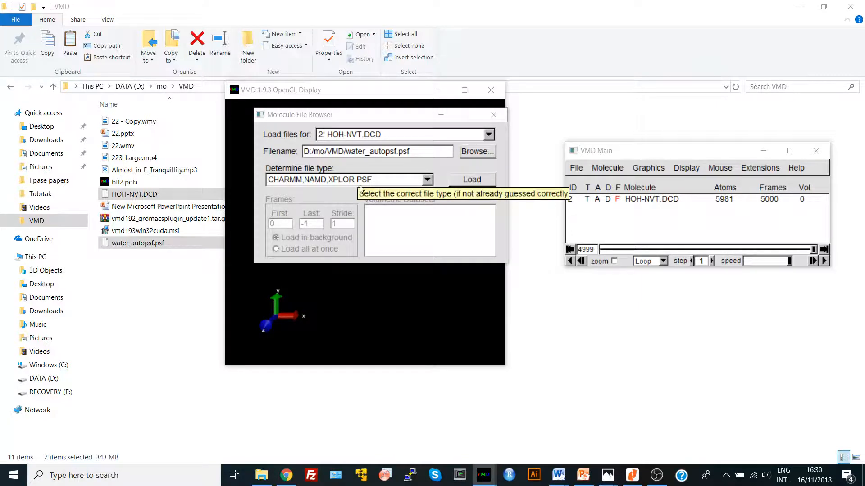
left_click(472, 179)
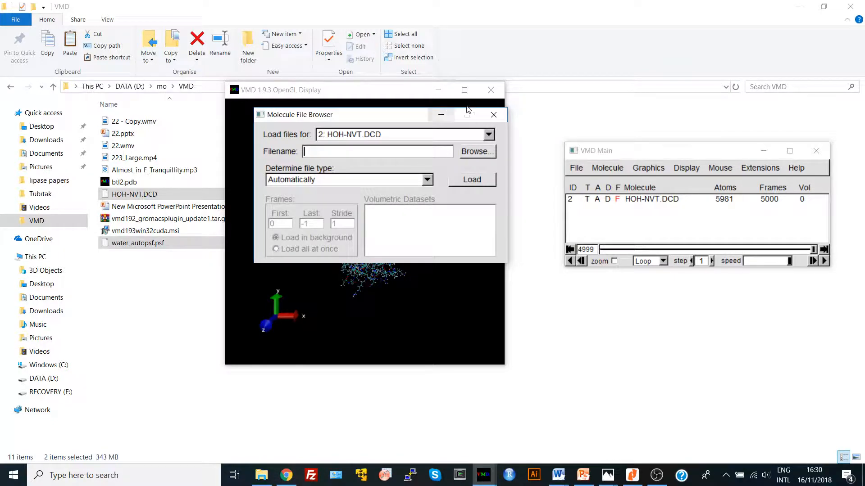
Step: Close the file browser, rewind, play and scrub the trajectory to final frame 4999
left_click(492, 114)
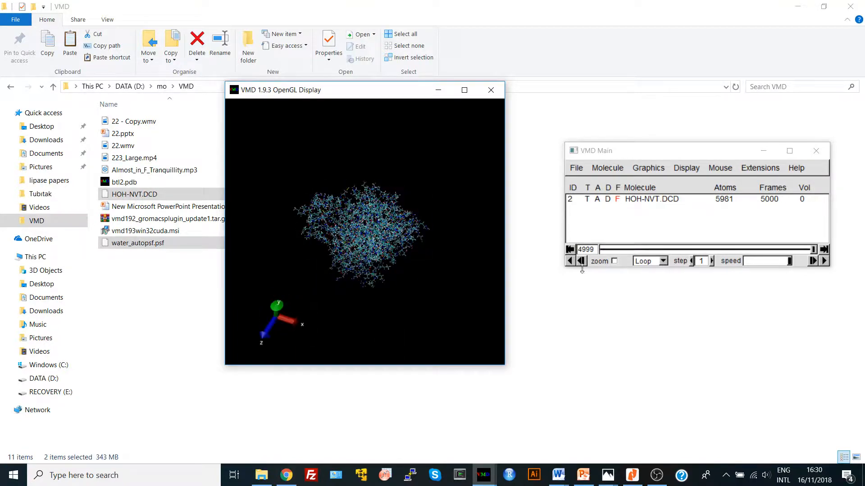
left_click_drag(811, 249, 681, 249)
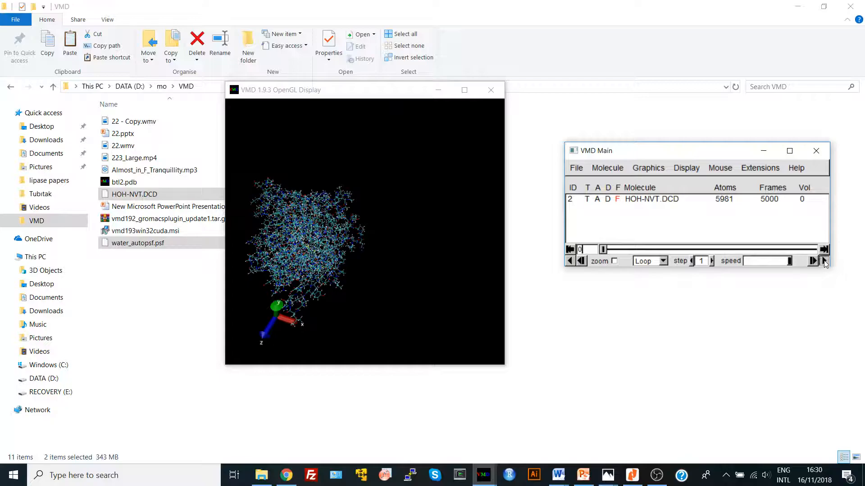
left_click(463, 90)
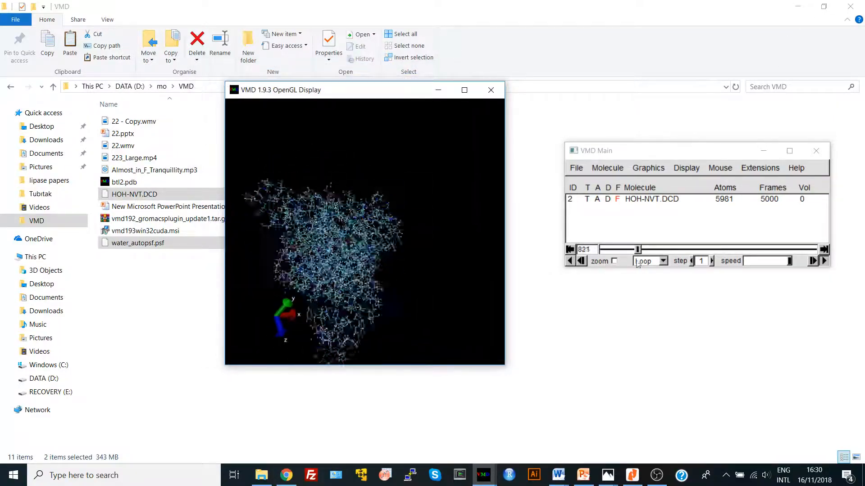
left_click_drag(621, 249, 643, 249)
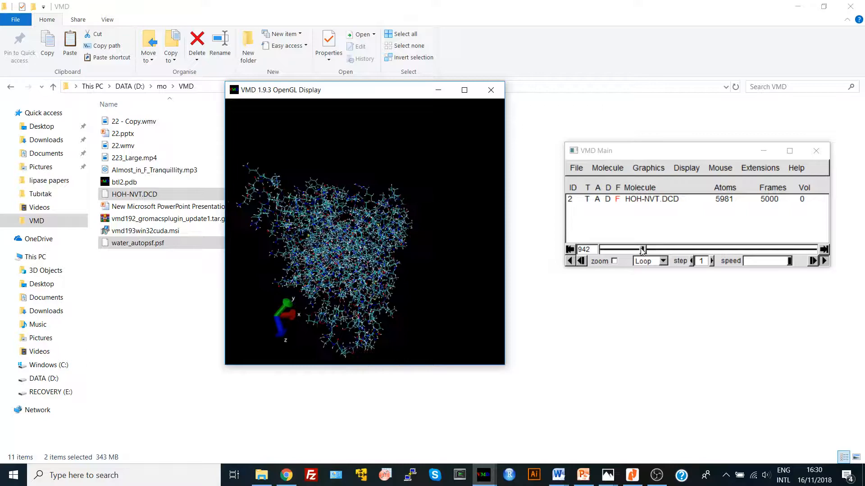
left_click_drag(641, 249, 749, 249)
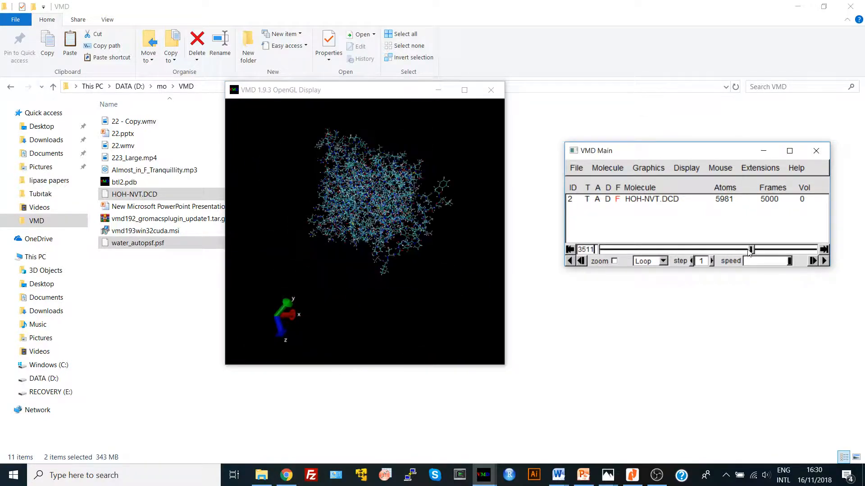
left_click(823, 249)
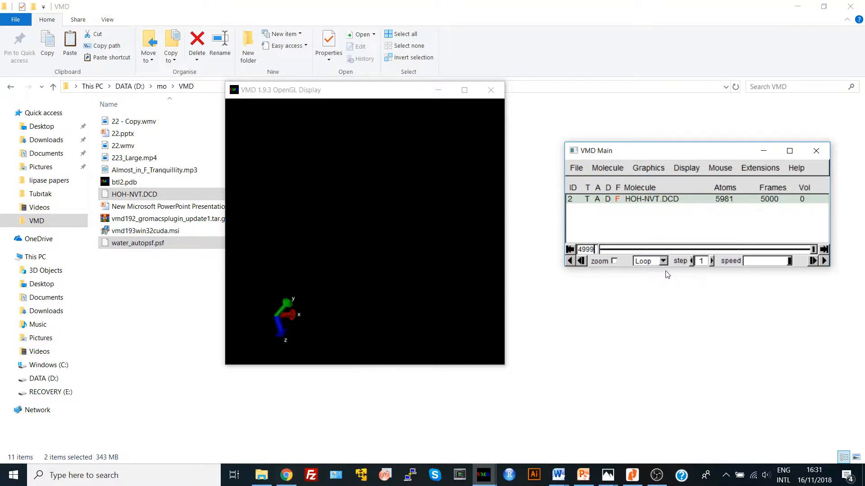
Step: Reload HOH-NVT.DCD as molecule 3 with First 0 and Stride 10, giving 500 frames
left_click(576, 167)
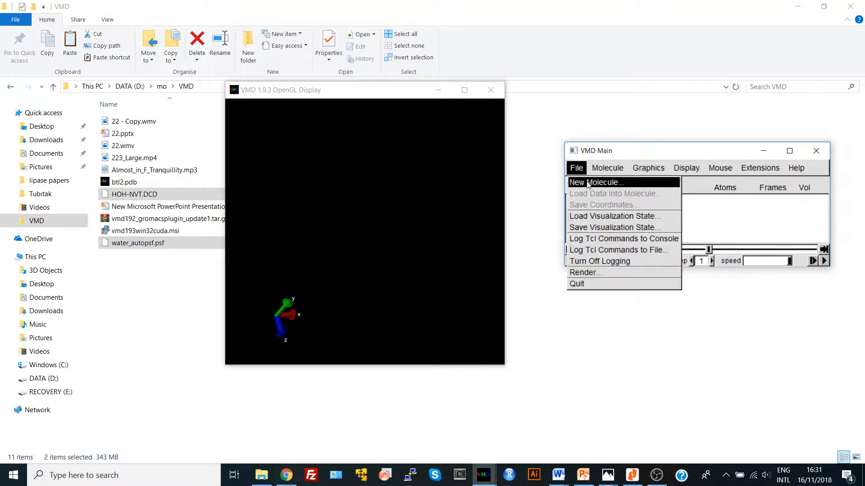
left_click(596, 182)
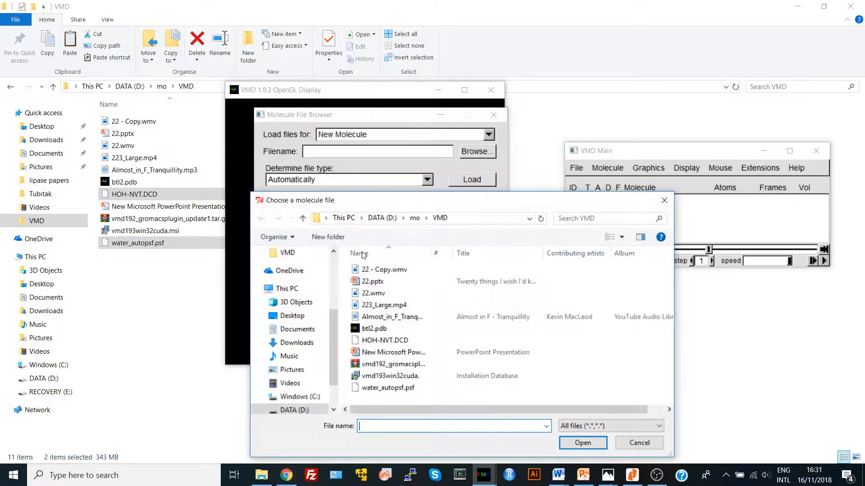
left_click(638, 442)
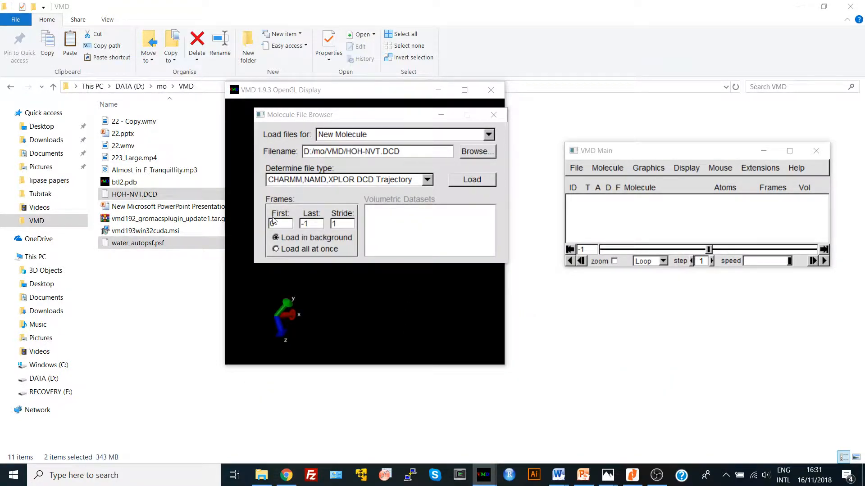
type("0")
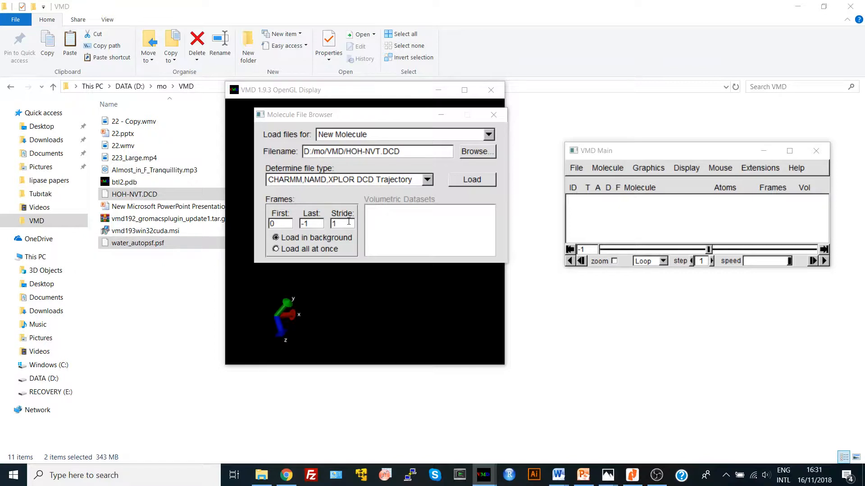
type("10")
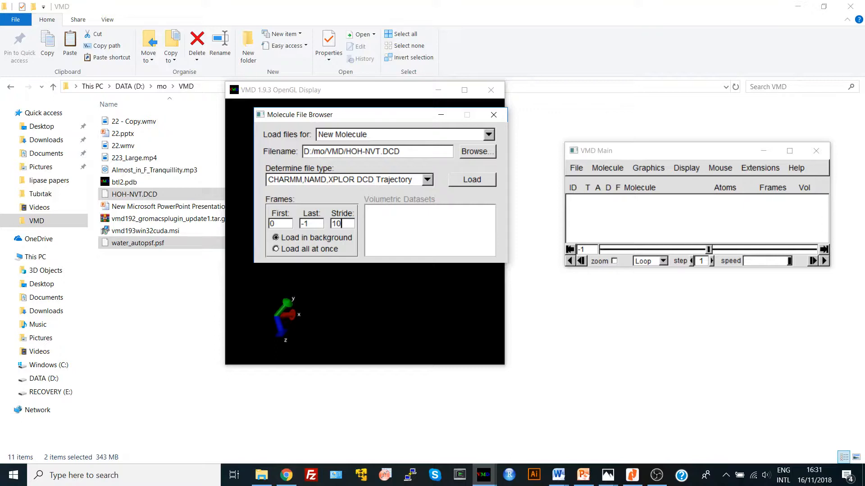
left_click(471, 179)
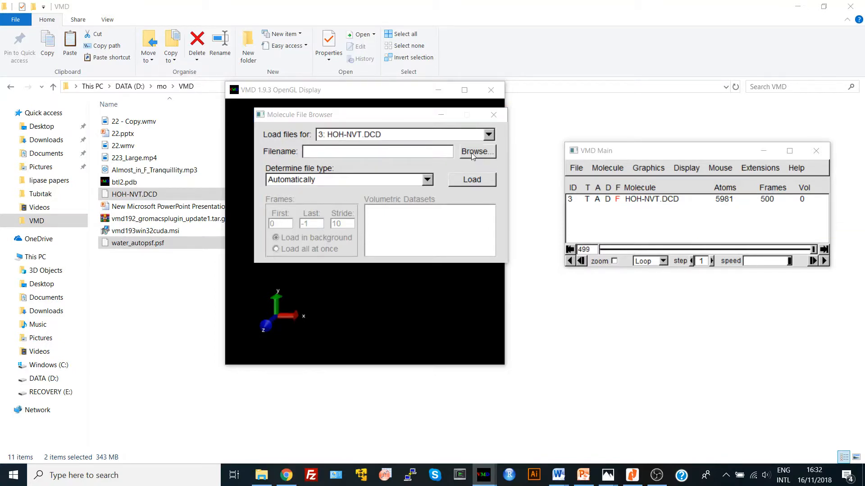
Step: Close the file browser and scrub the 500-frame animation forward to frame 420
left_click(477, 152)
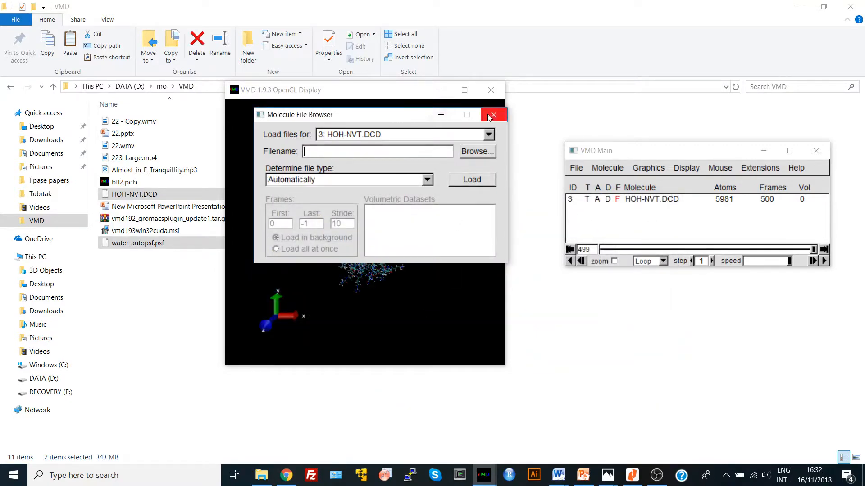
left_click(492, 115)
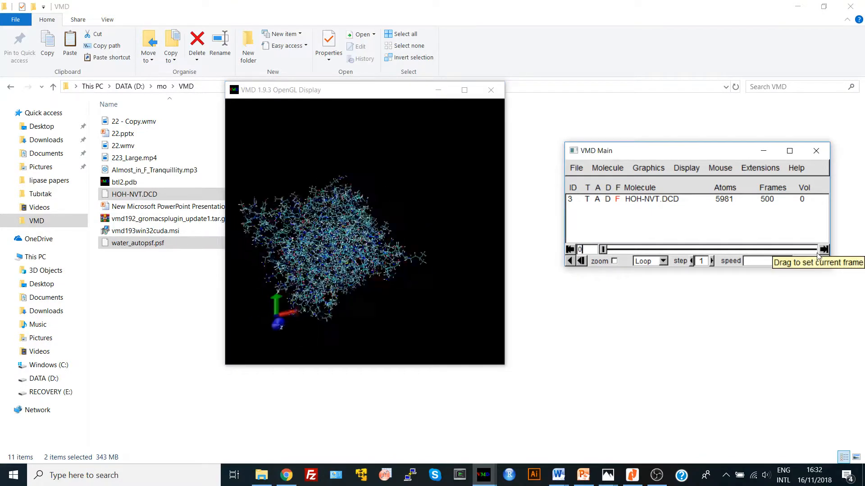
left_click_drag(604, 249, 805, 249)
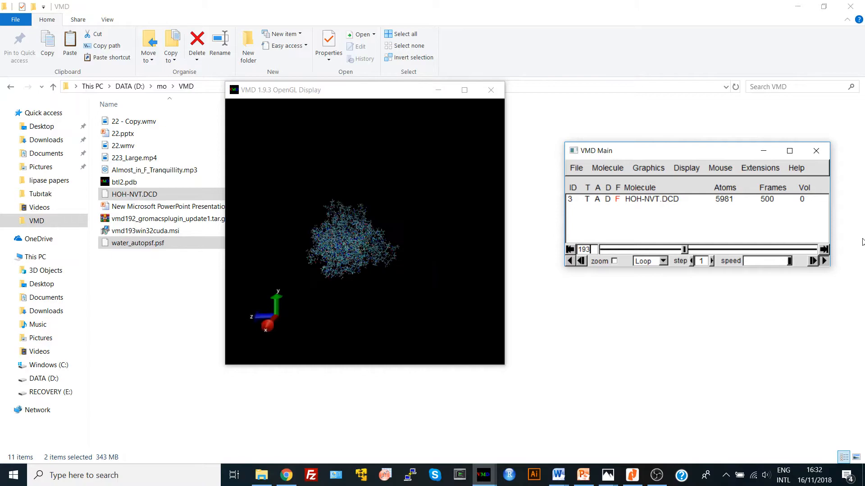
left_click_drag(685, 249, 733, 249)
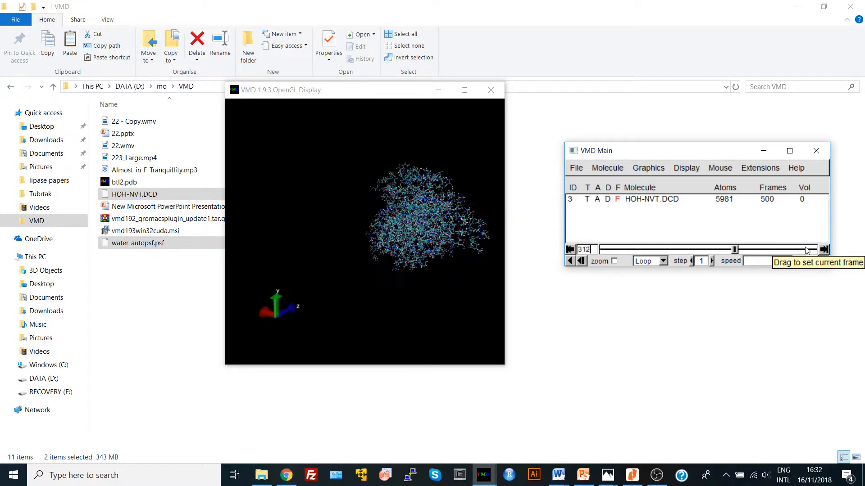
left_click_drag(733, 249, 783, 249)
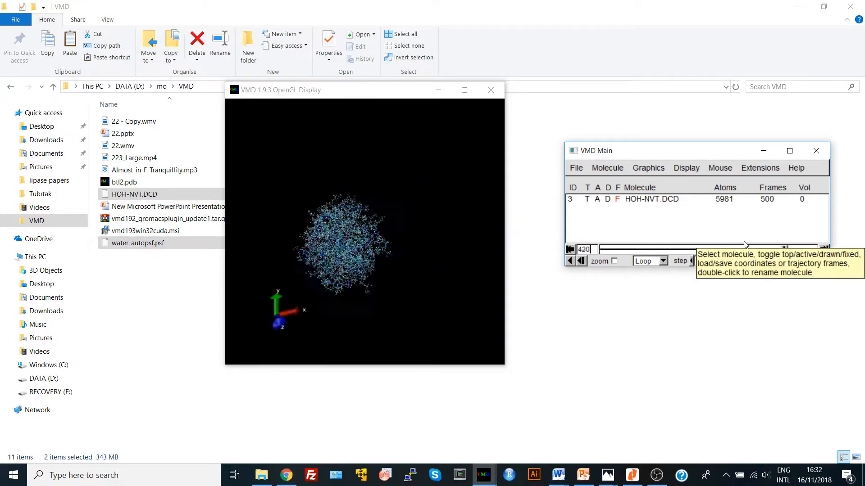